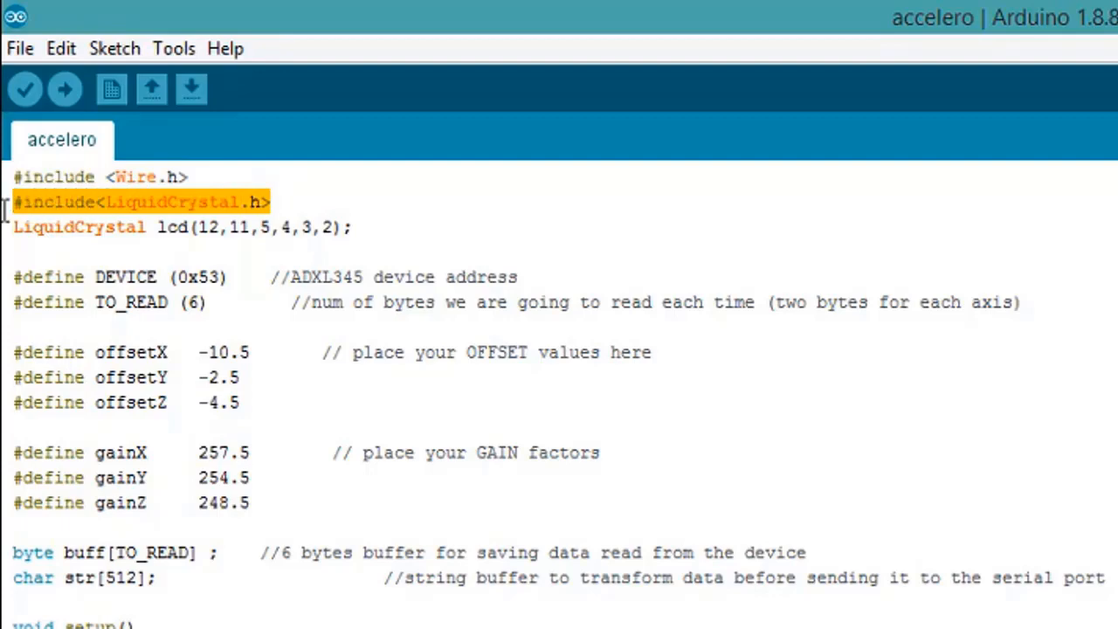
Step: Review the accelero sketch's setup and register-write code for the ADXL345
click(353, 227)
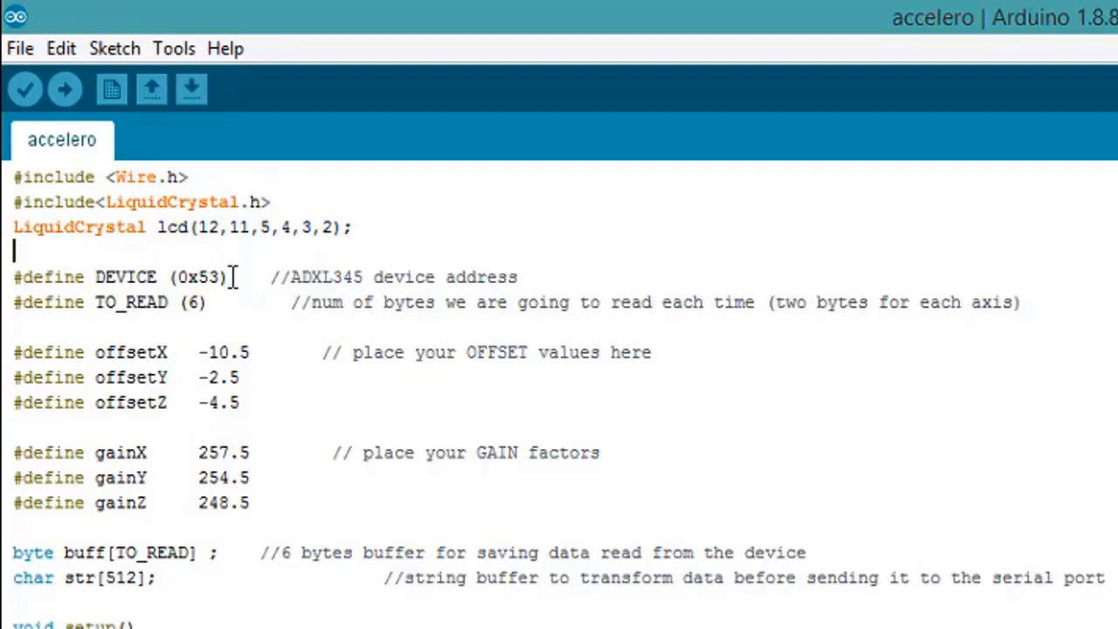
double_click(206, 276)
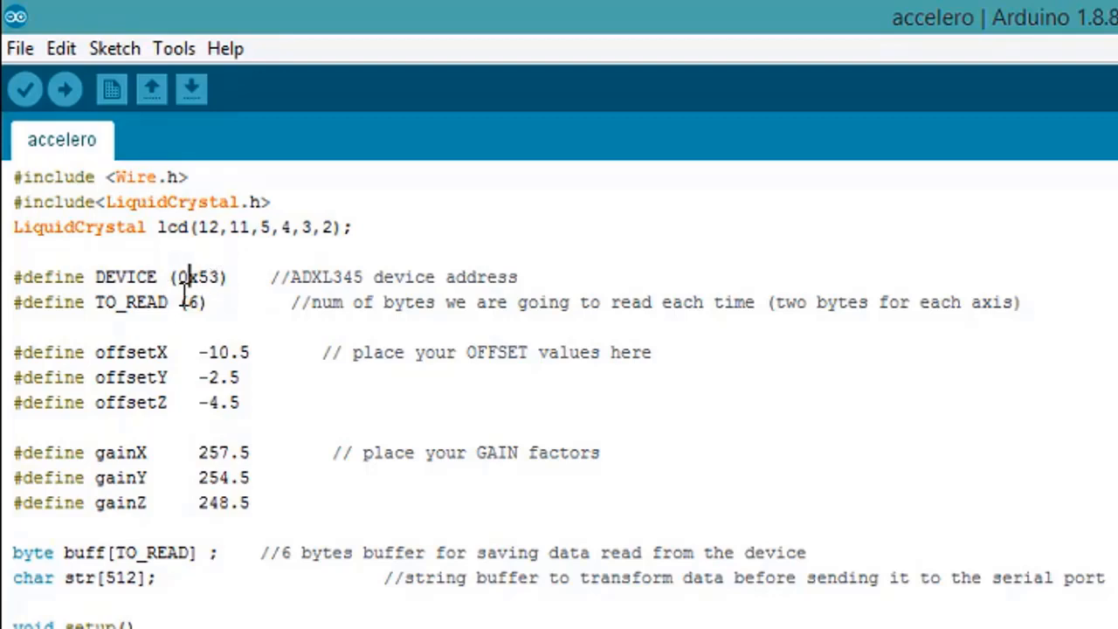
double_click(192, 302)
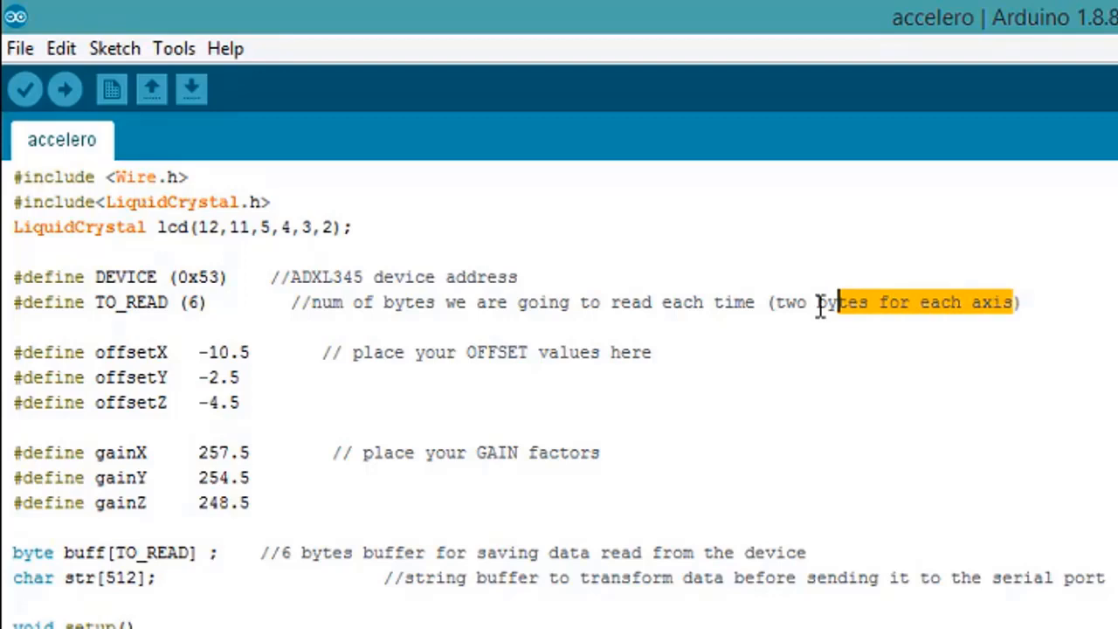
click(877, 302)
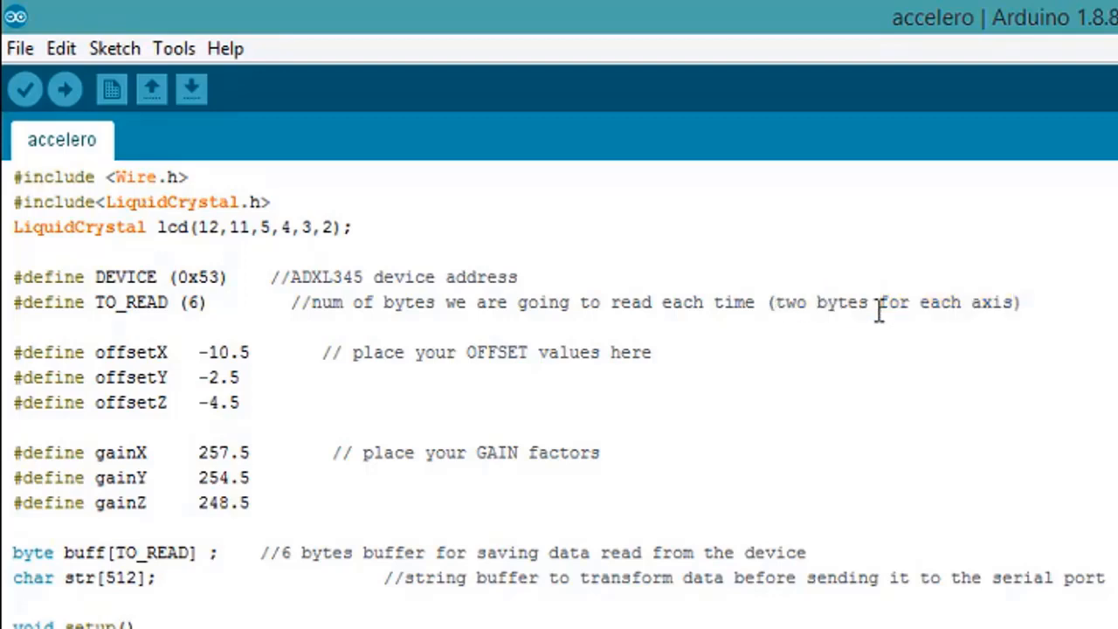
double_click(196, 302)
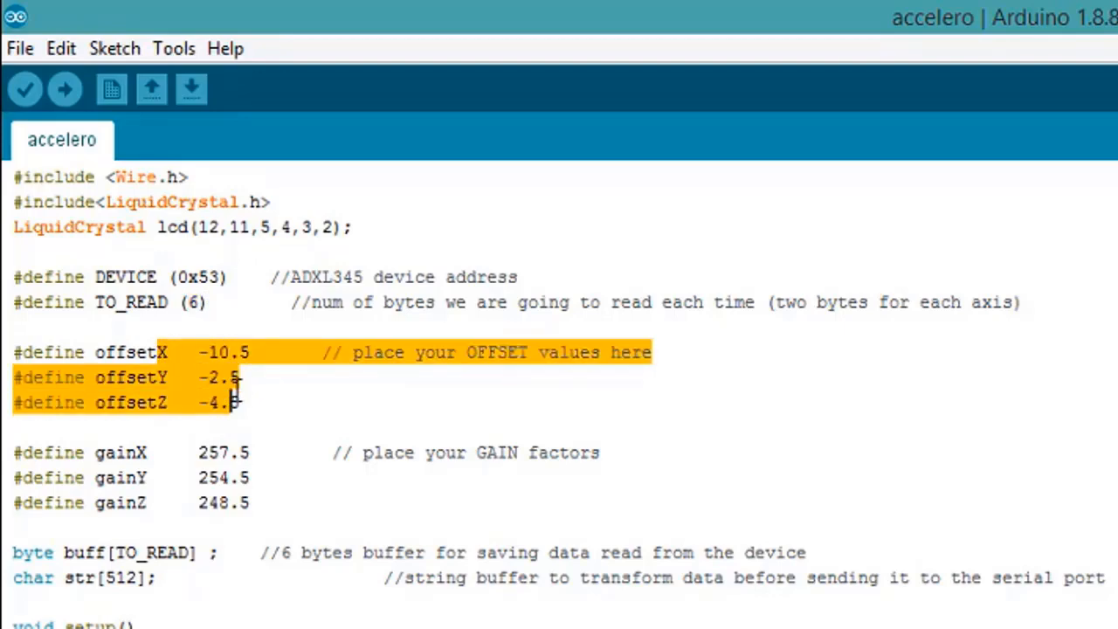
click(245, 402)
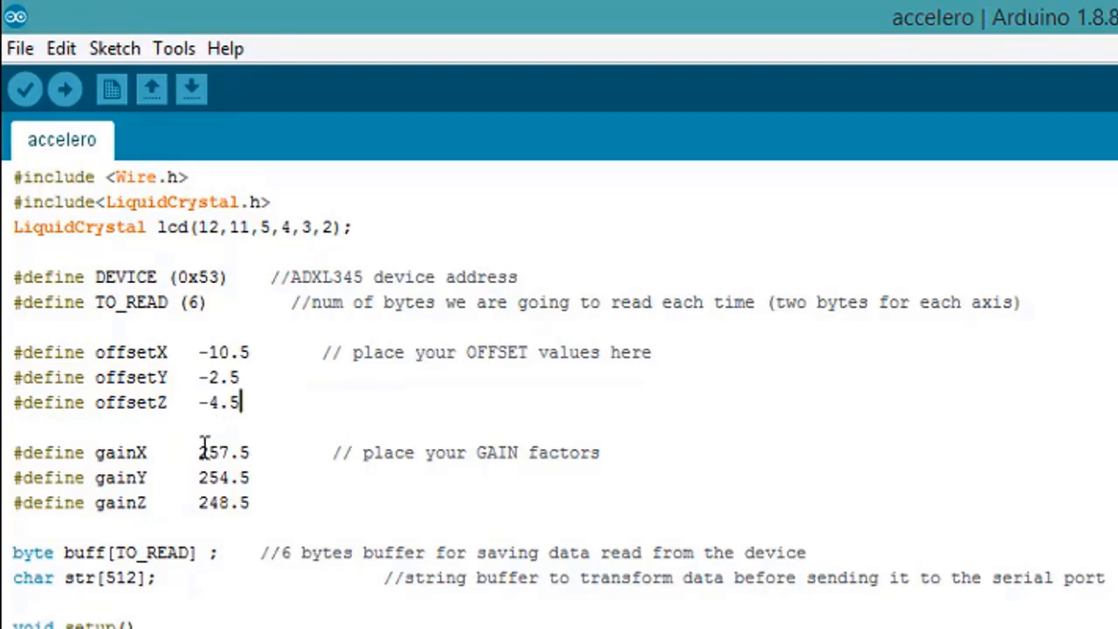
drag(199, 452, 253, 503)
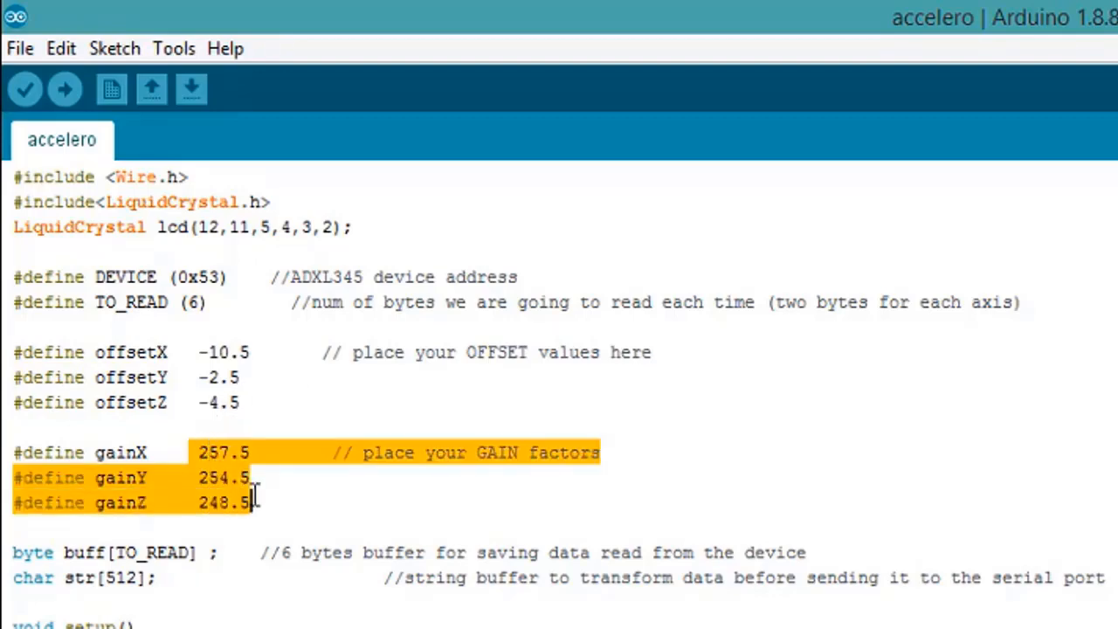
click(253, 503)
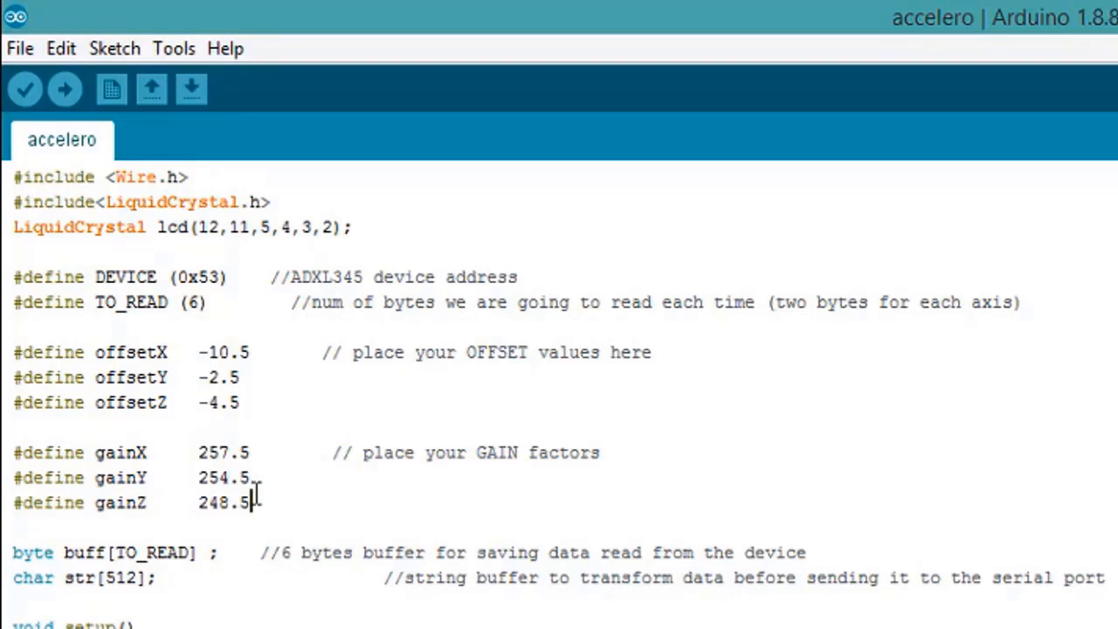
scroll(down, 3)
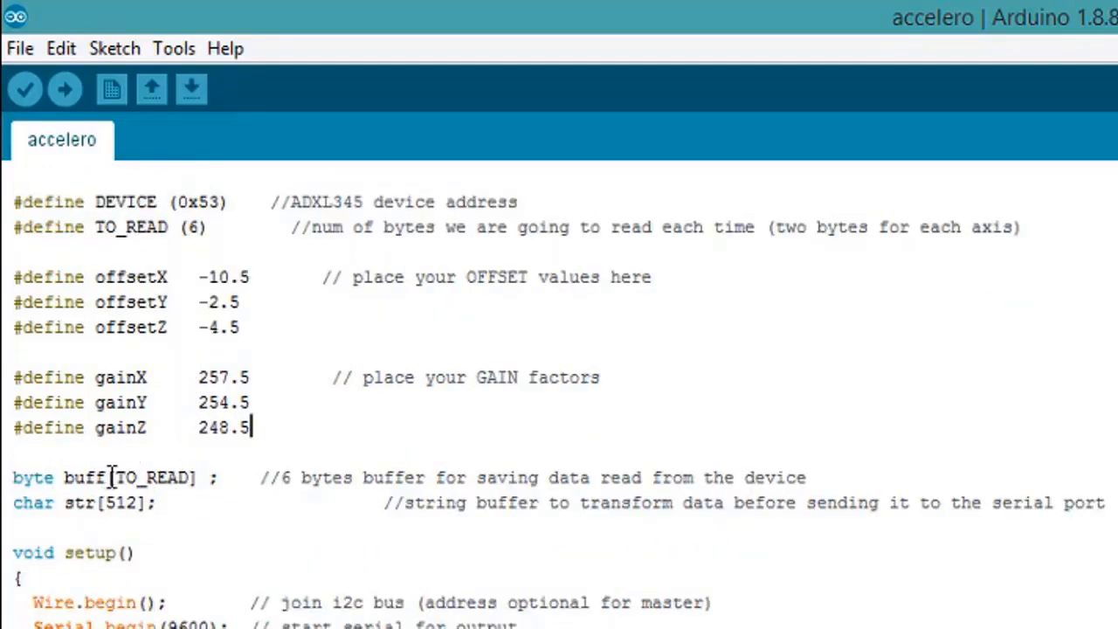
double_click(149, 477)
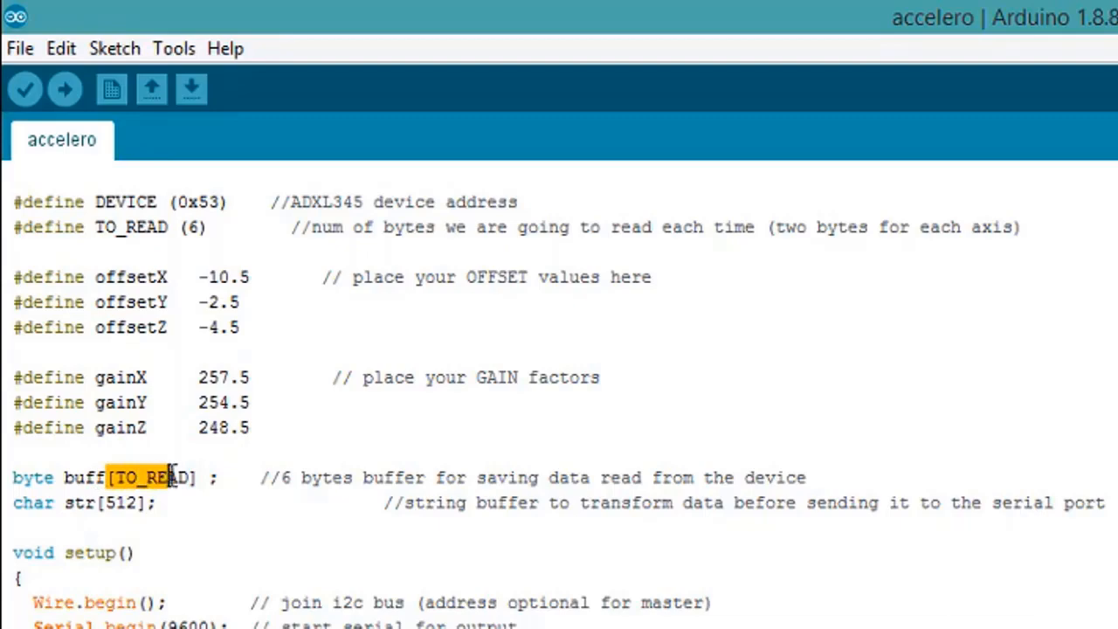
scroll(down, 3)
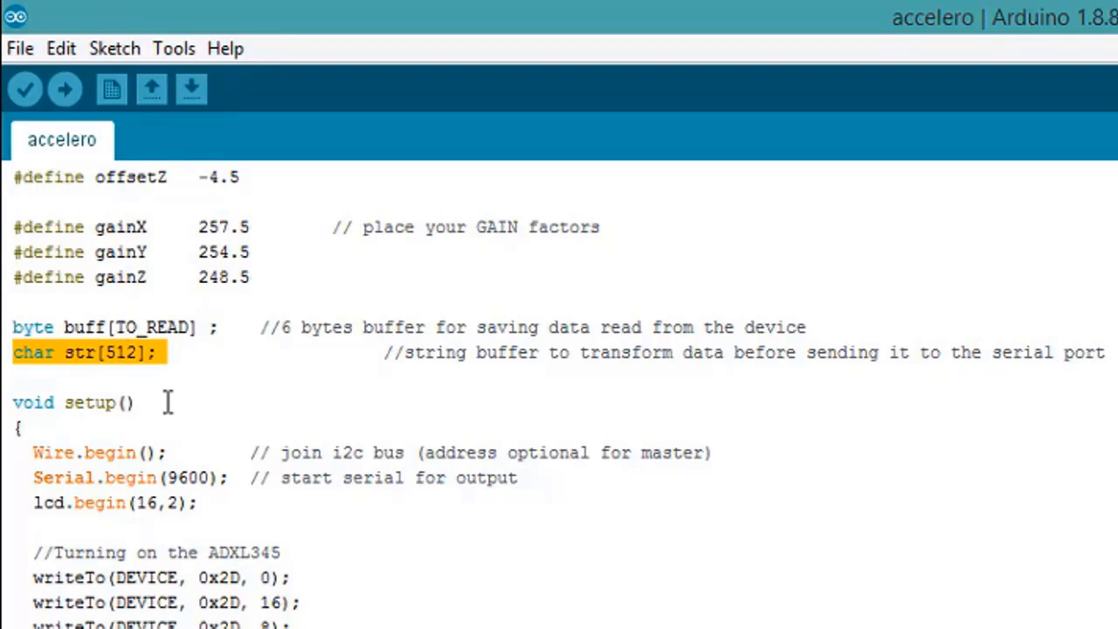
Step: Review the loop code that reads and converts the x, y, z axis values
scroll(down, 3)
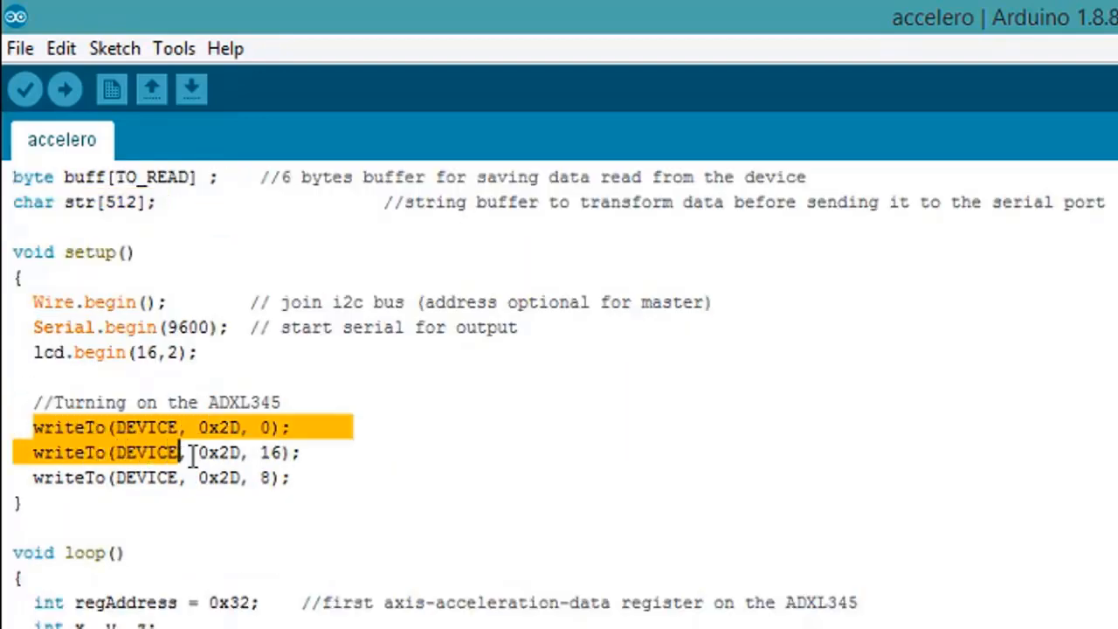
drag(183, 452, 288, 478)
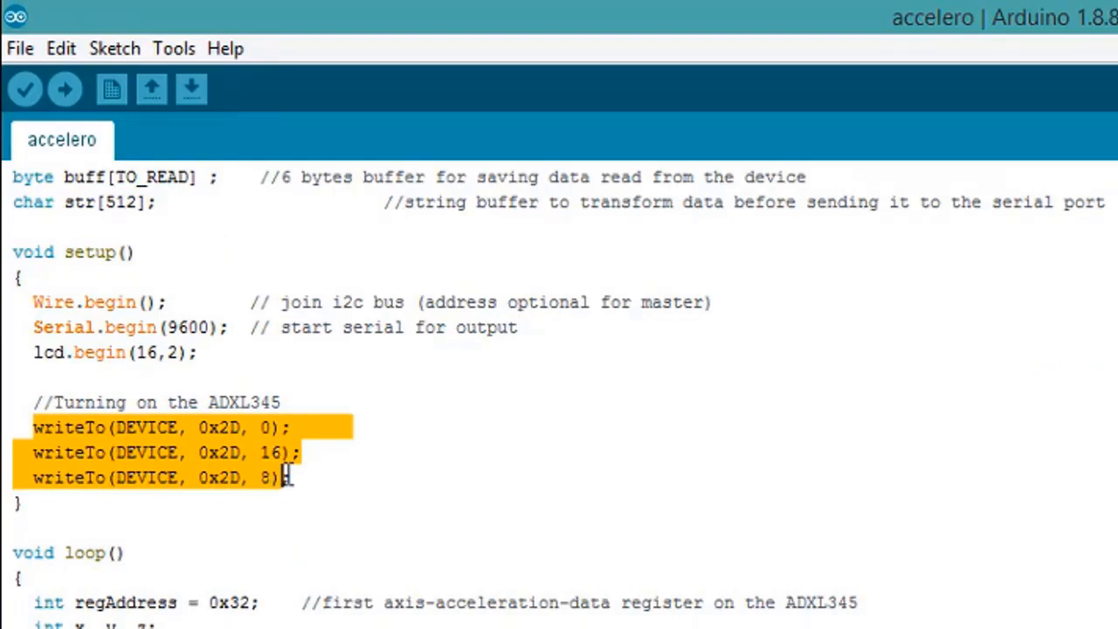
click(194, 427)
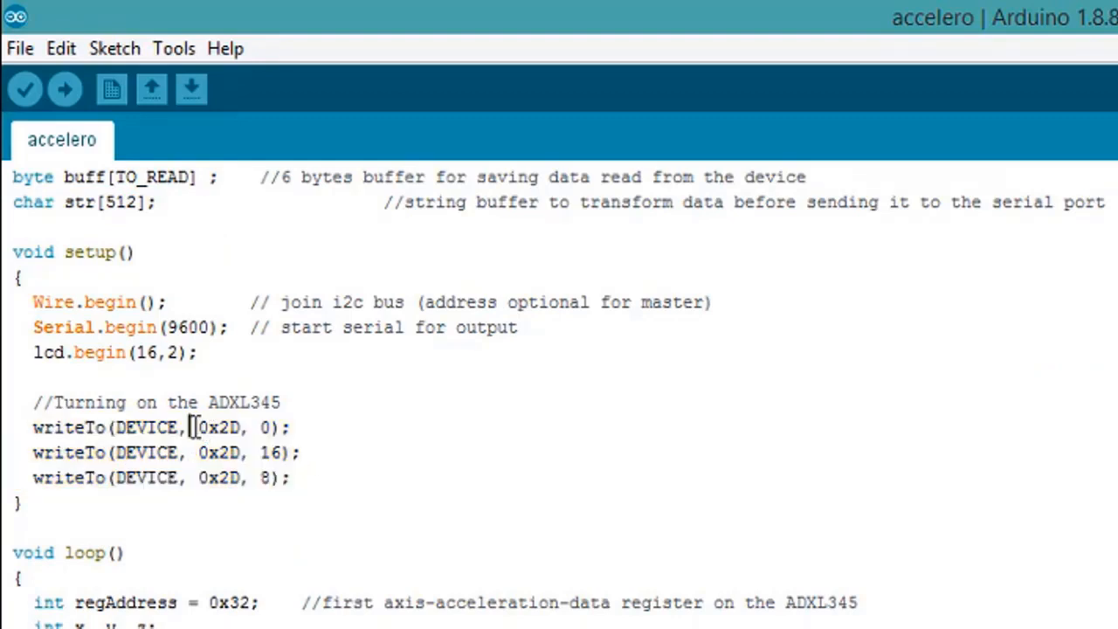
drag(195, 426, 245, 479)
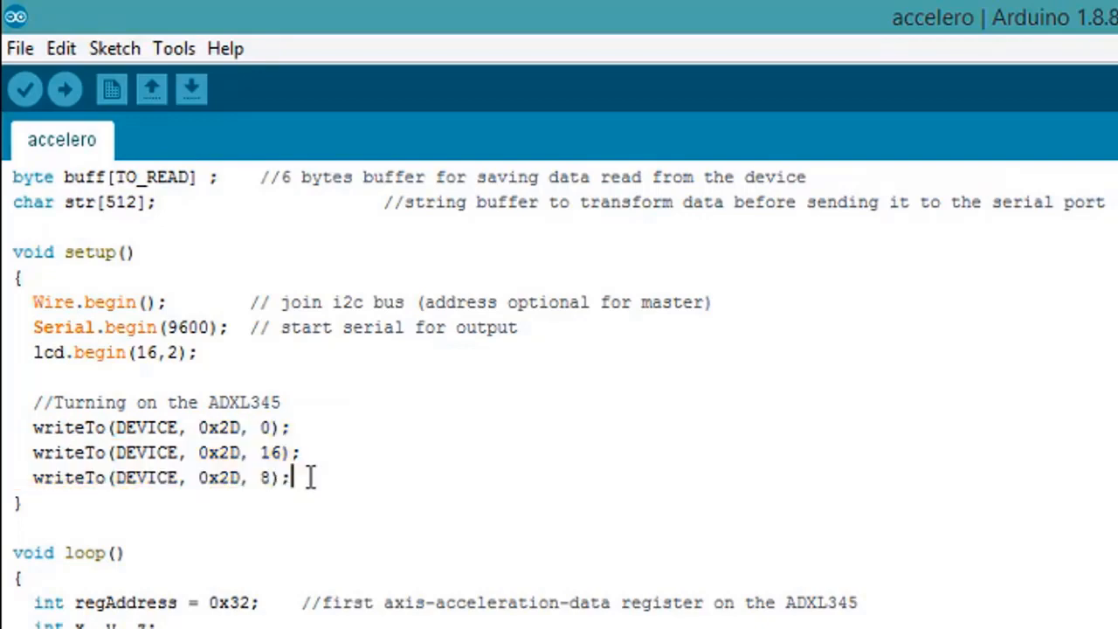
scroll(down, 3)
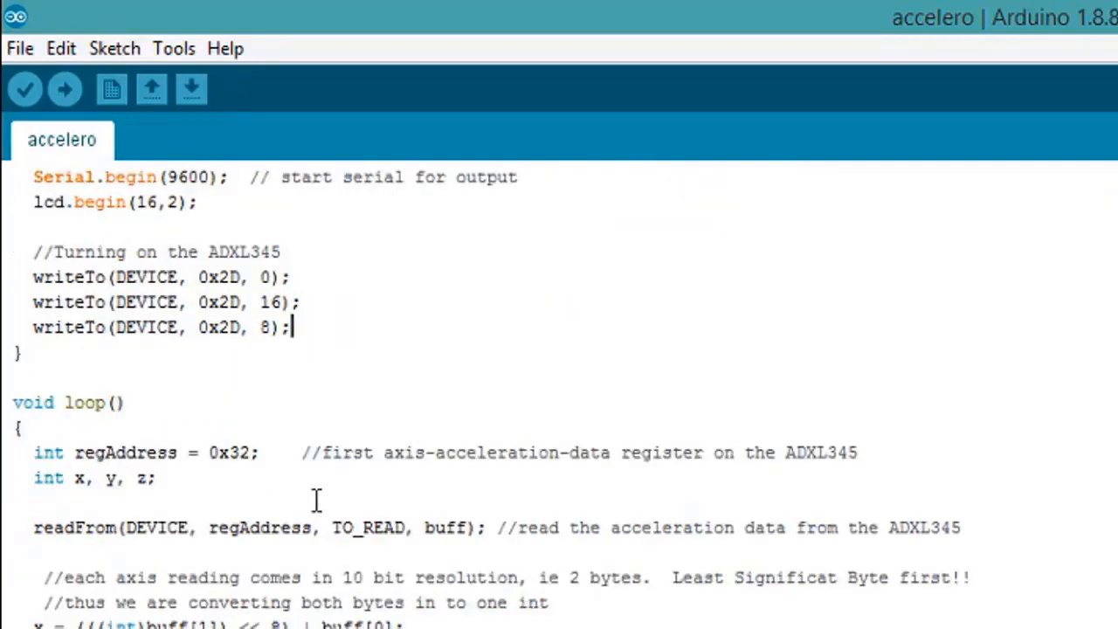
scroll(down, 3)
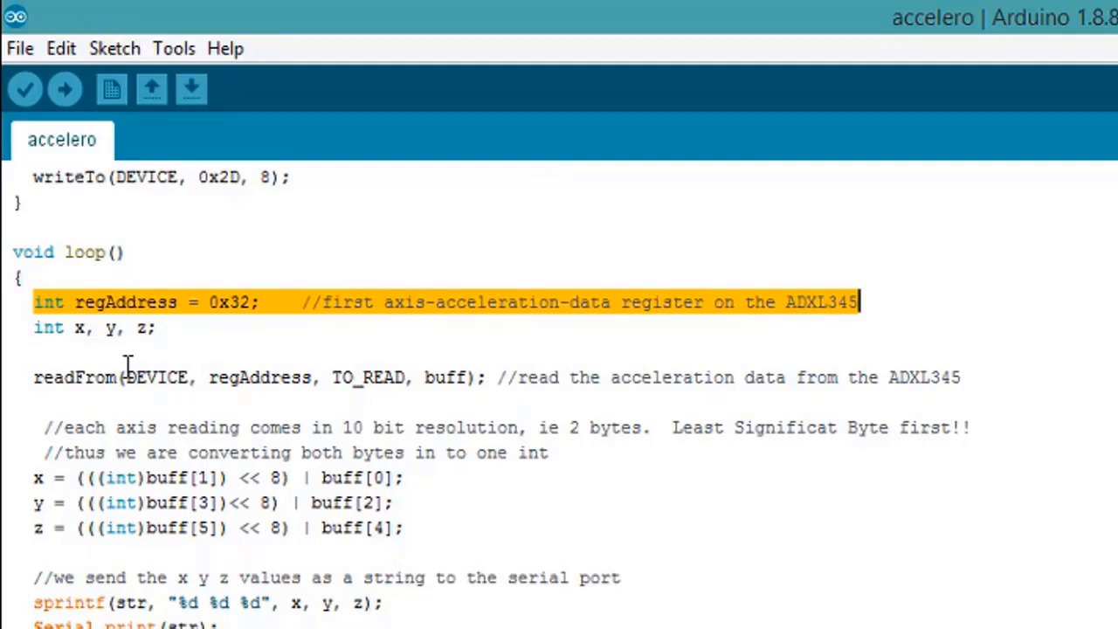
click(472, 377)
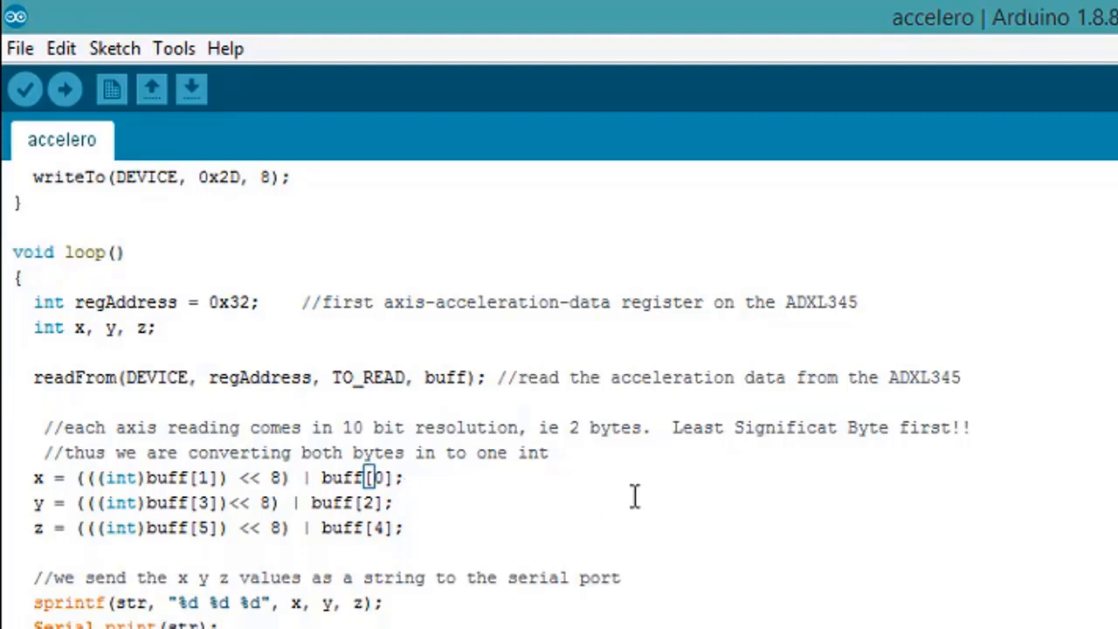
mouse_move(318, 615)
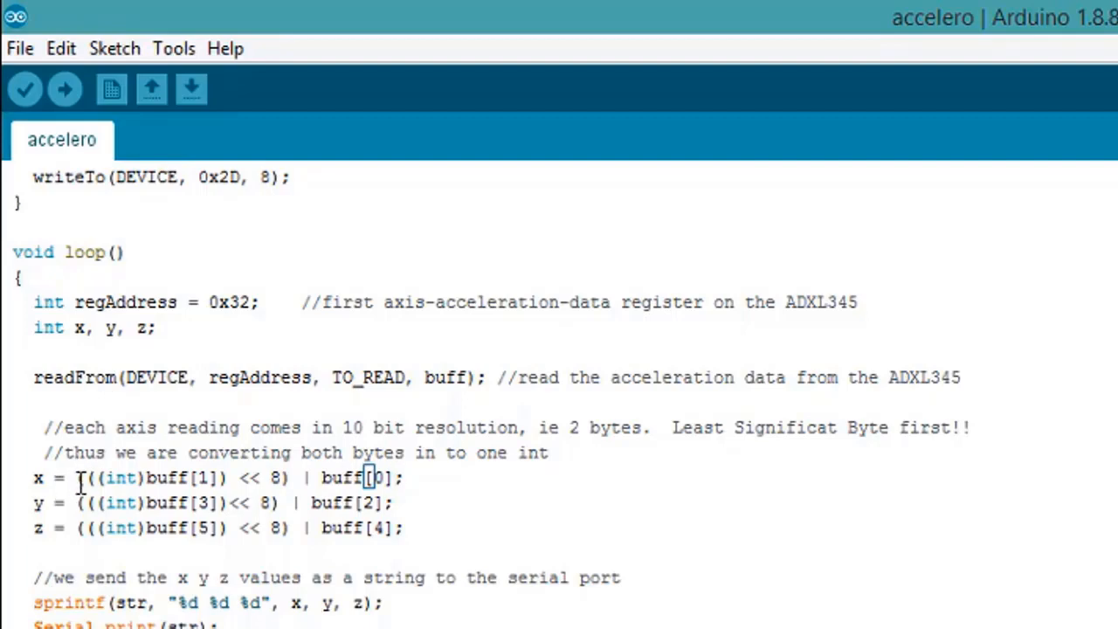
drag(77, 479, 405, 528)
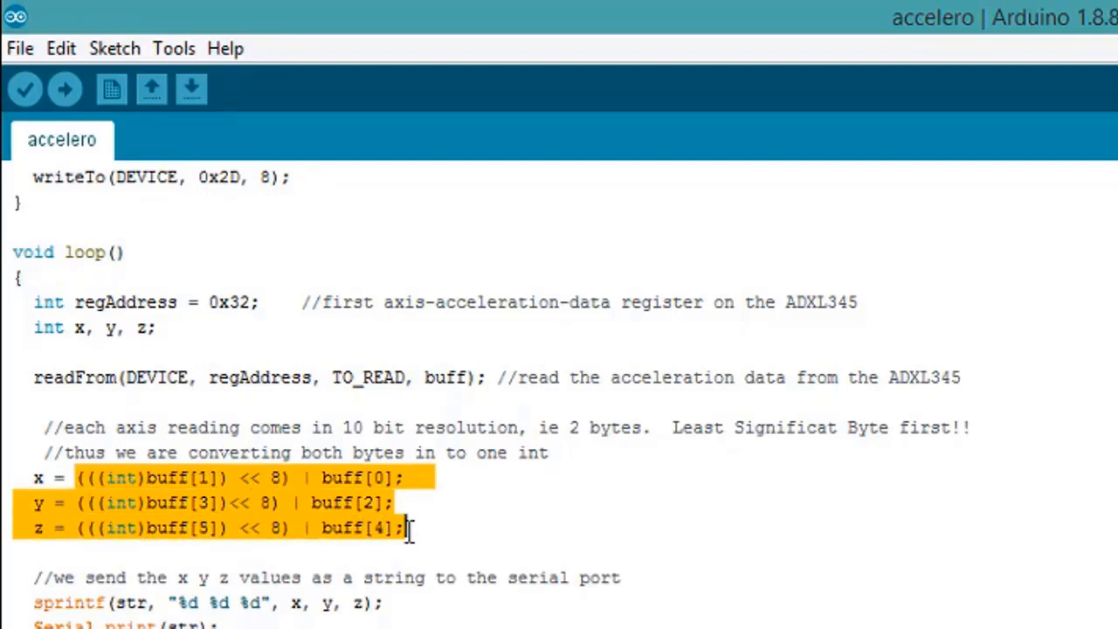
scroll(down, 3)
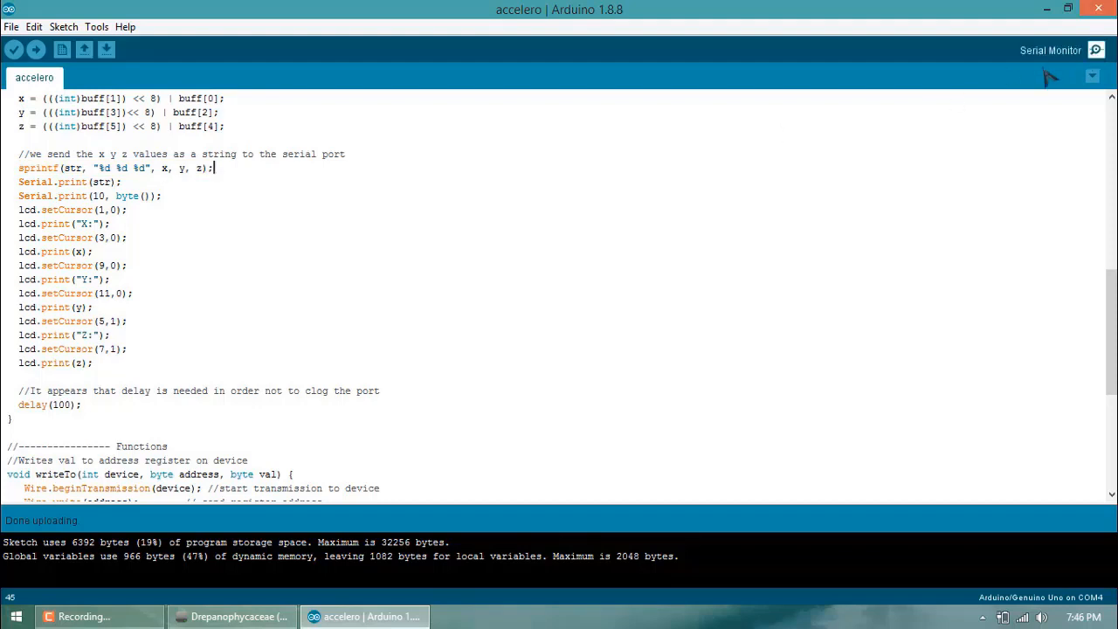
Step: Show the live COM4 serial output at 9600 baud streaming x, y, z readings
click(1093, 49)
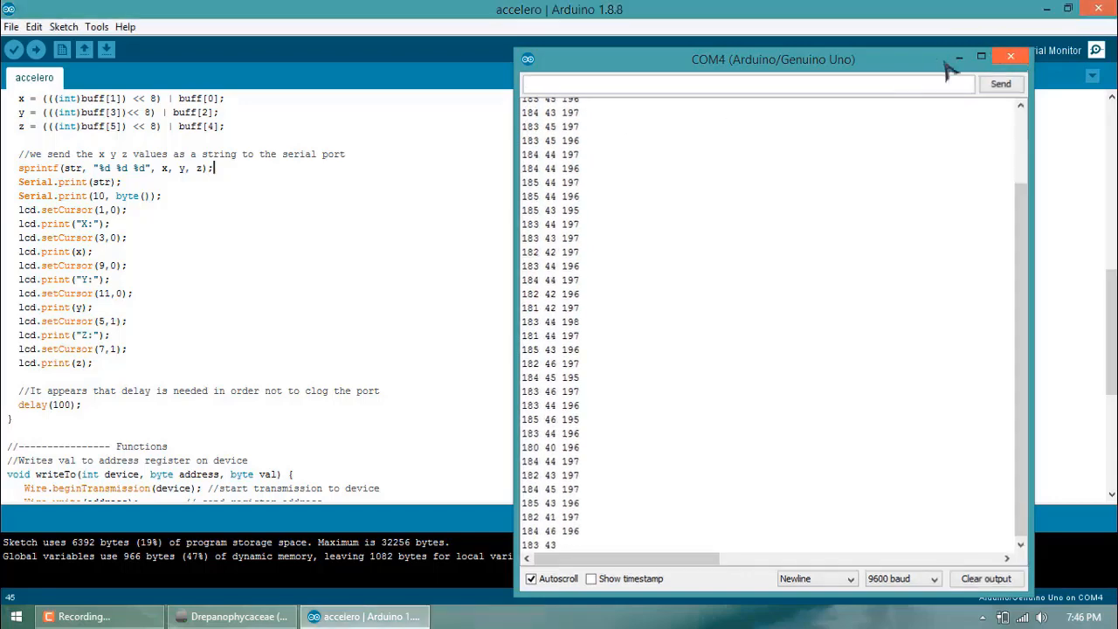
click(1010, 56)
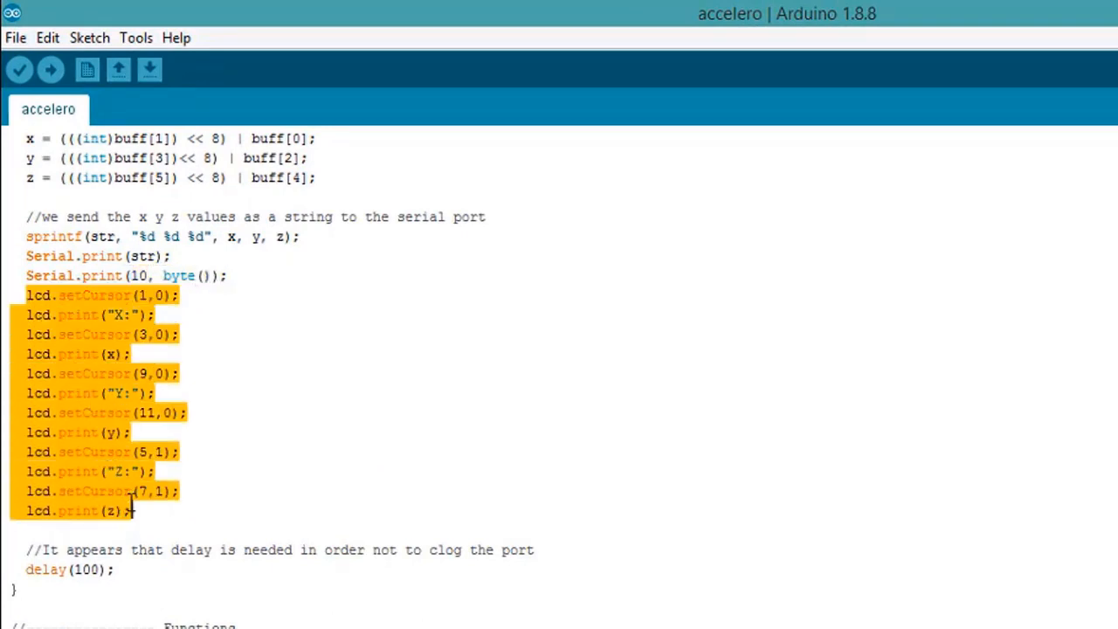
Step: Review the lcd and writeTo helper code, Verify until 'Done compiling', then minimize Arduino
scroll(down, 3)
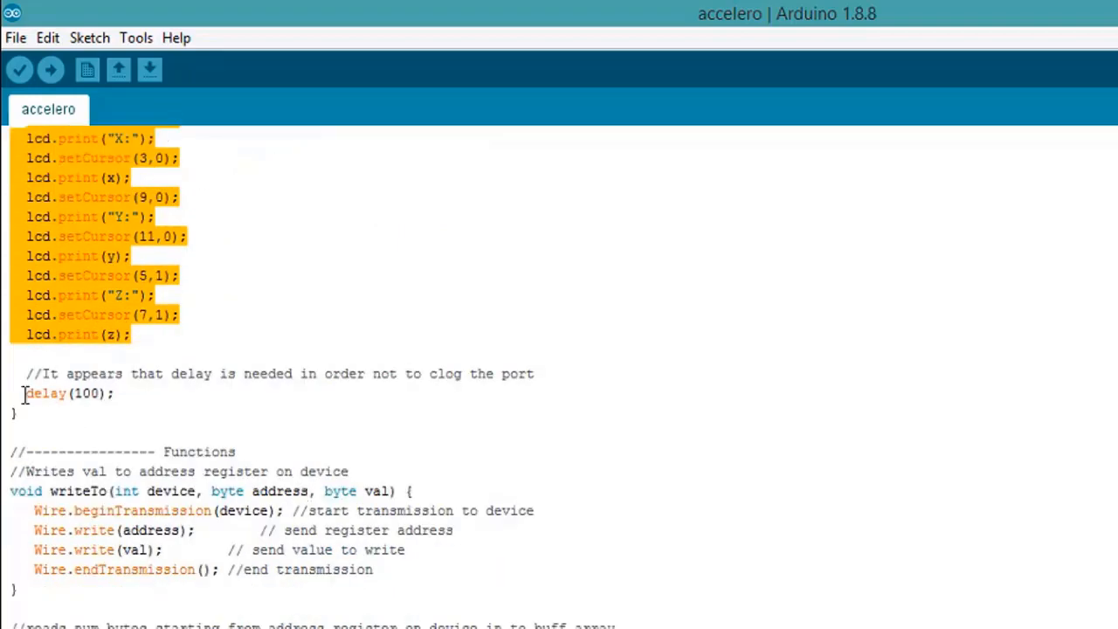
scroll(down, 3)
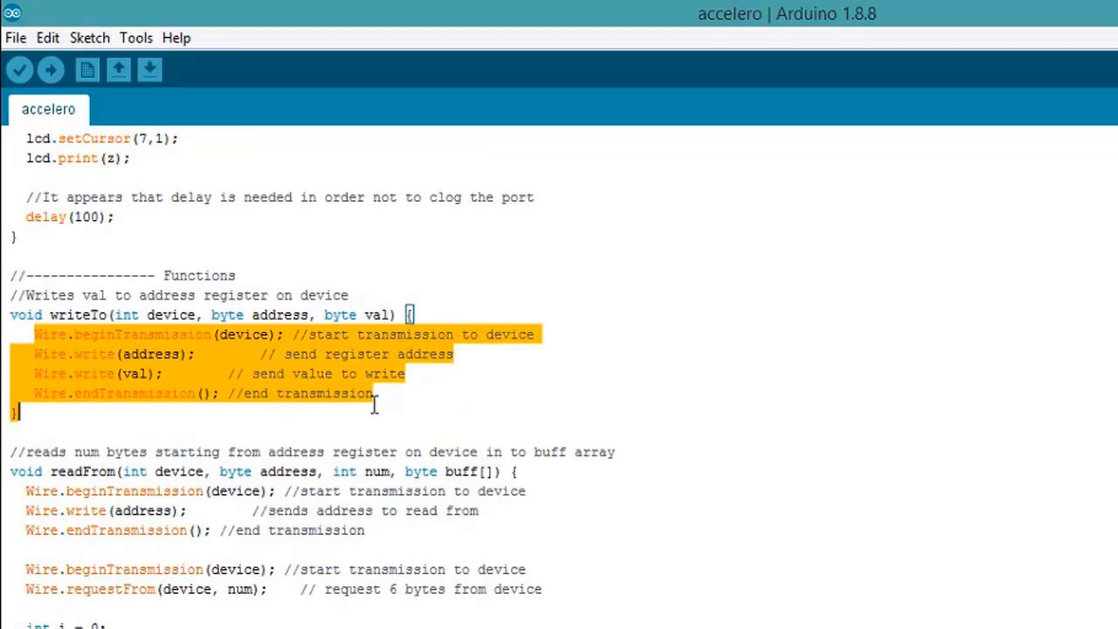
scroll(down, 3)
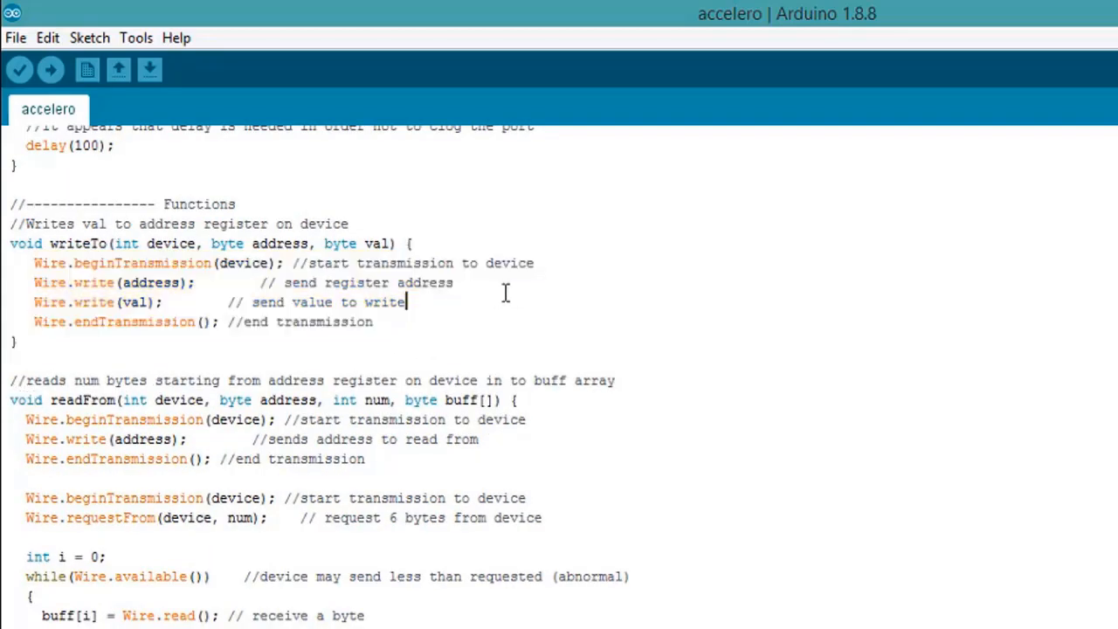
click(19, 70)
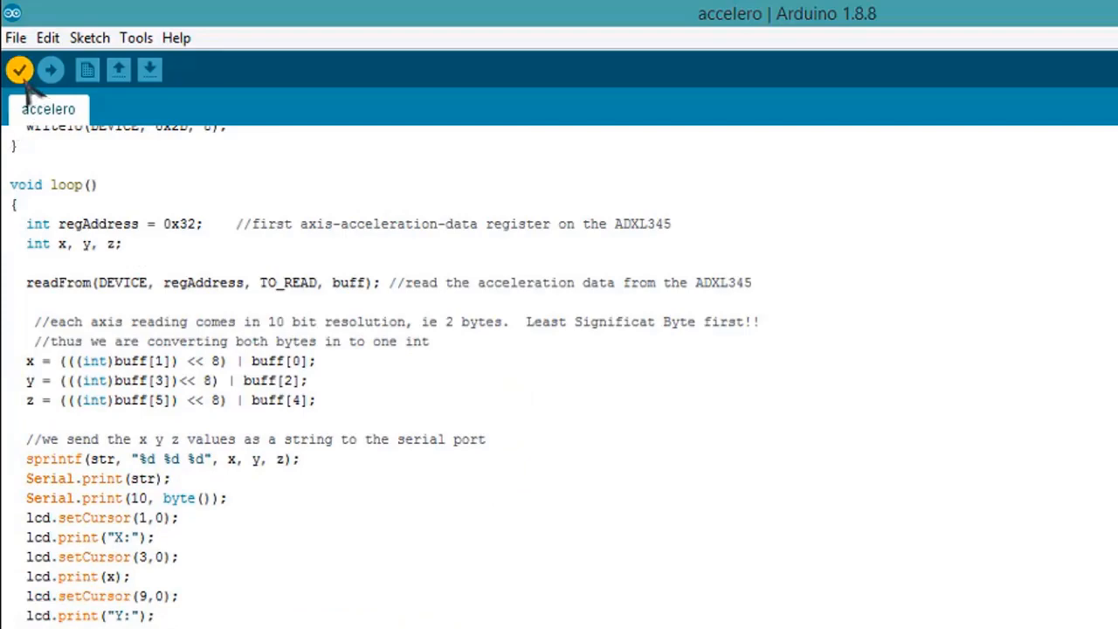
click(19, 70)
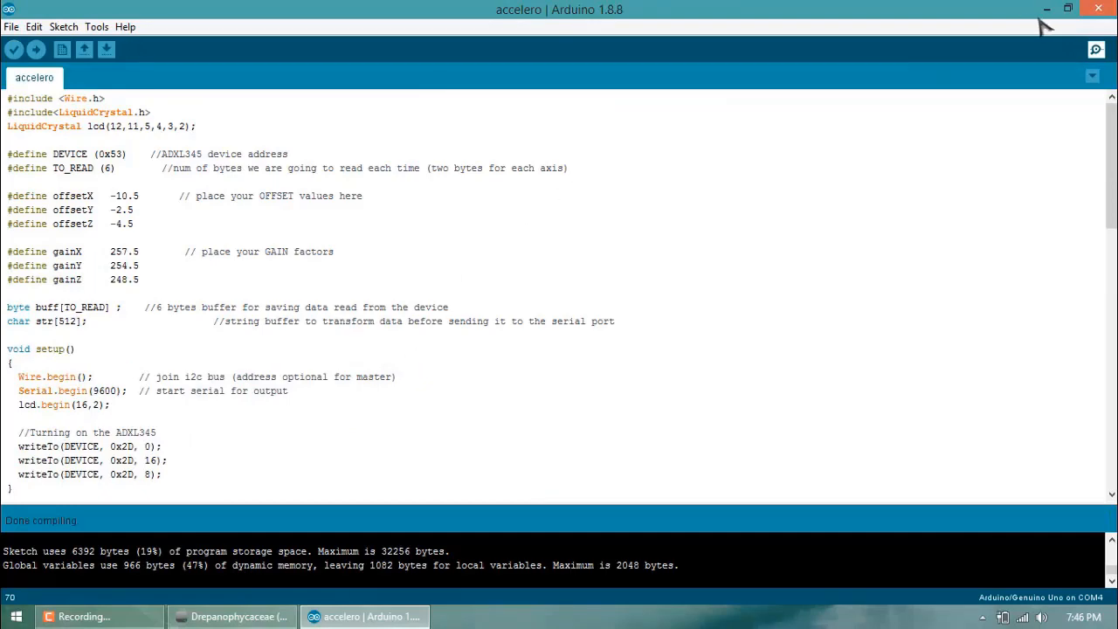
click(1046, 11)
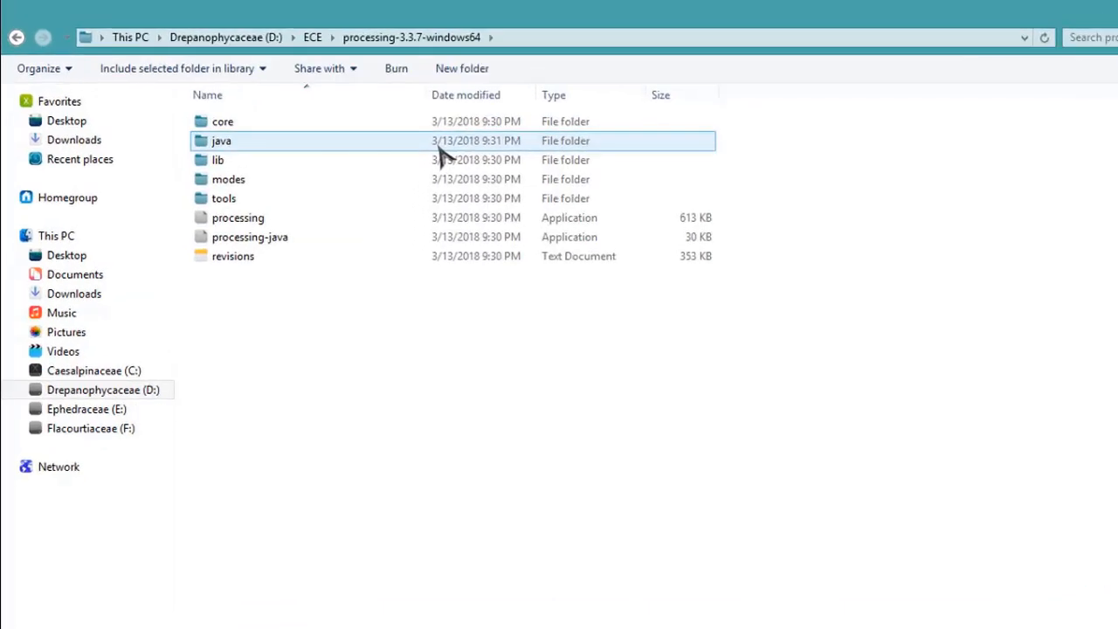
Step: Launch processing.exe from processing-3.3.7-windows64, dismiss the welcome dialog and maximize the editor
click(238, 217)
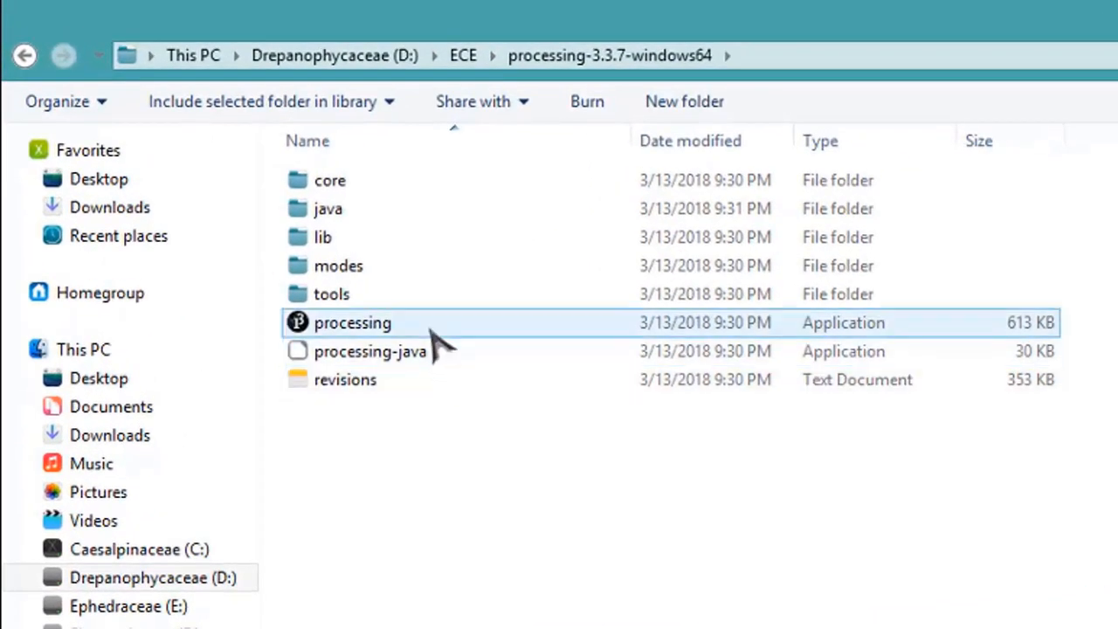
click(353, 321)
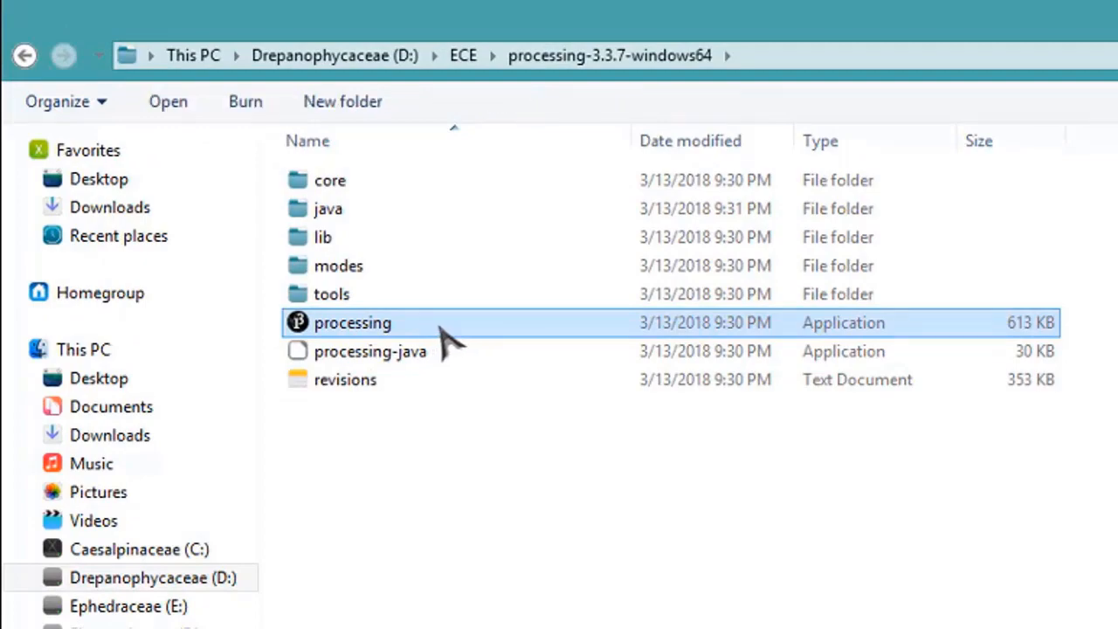
double_click(353, 322)
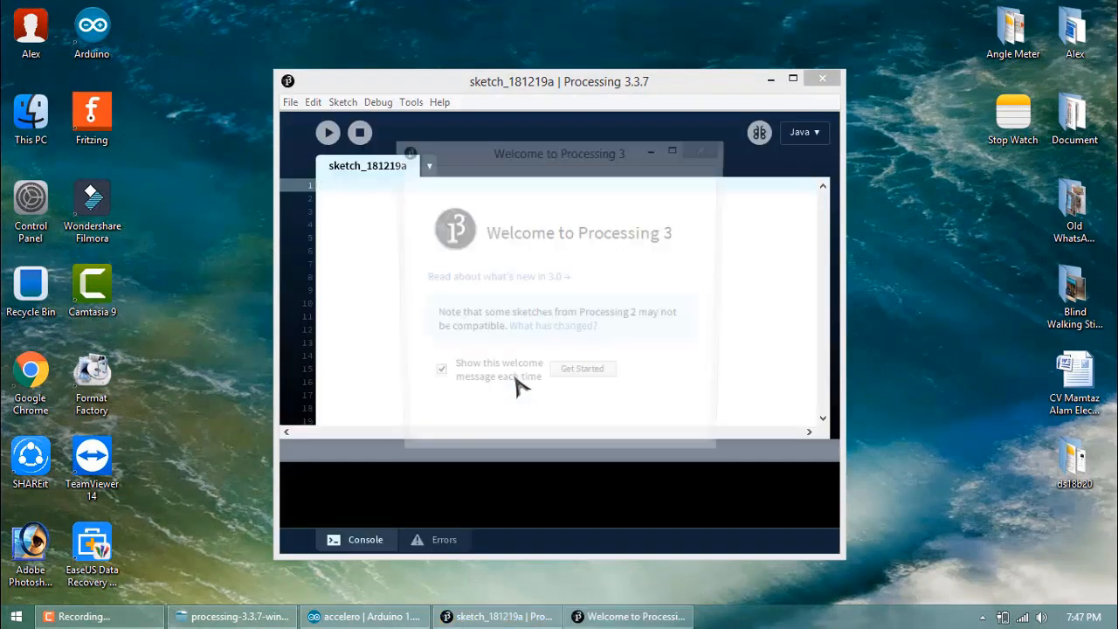
click(582, 366)
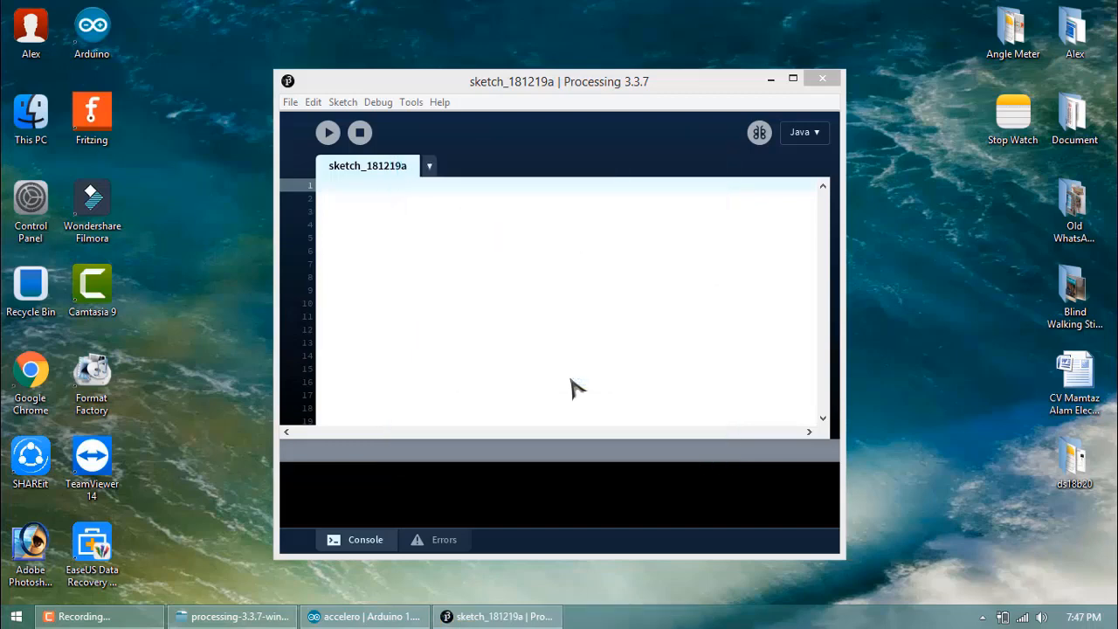
click(793, 79)
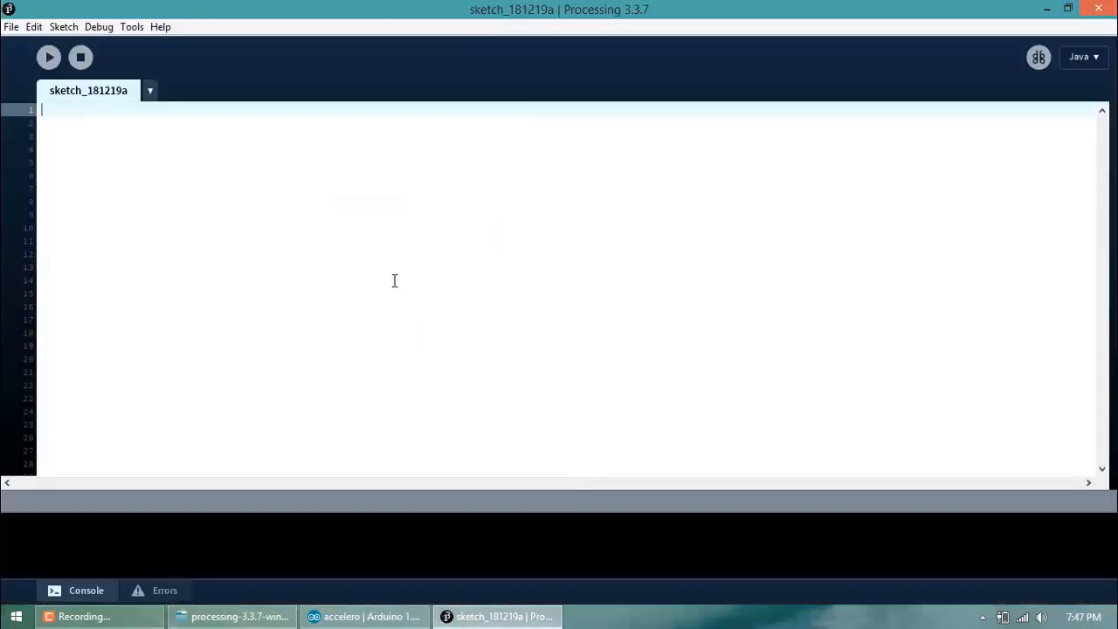
mouse_move(555, 339)
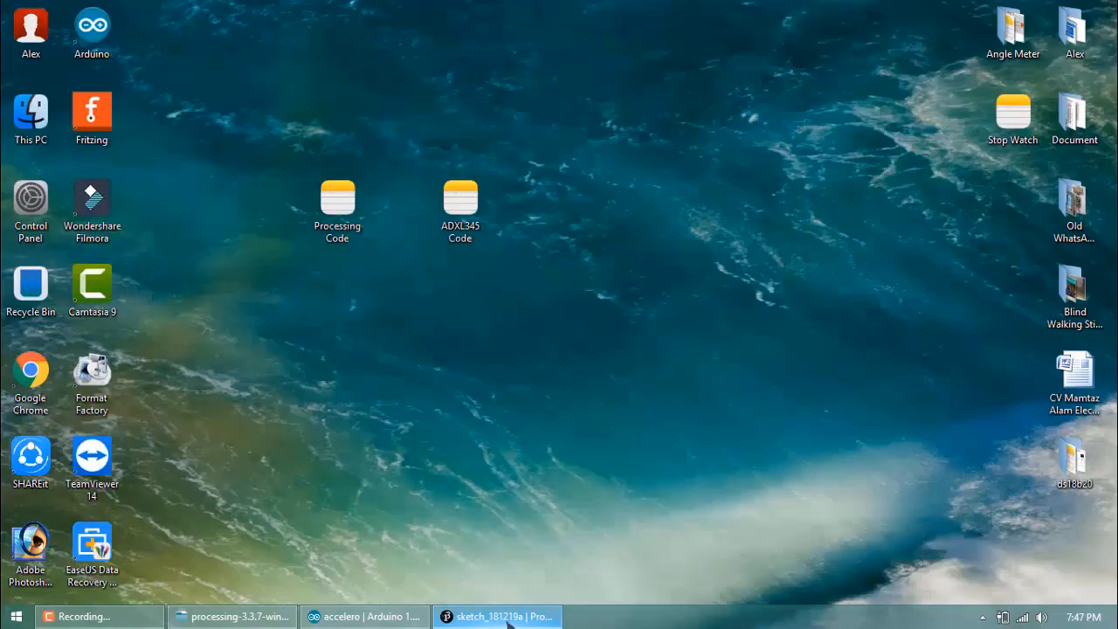
Step: Copy the whole Processing Code listing from Notepad and return to the blank Processing sketch
double_click(337, 196)
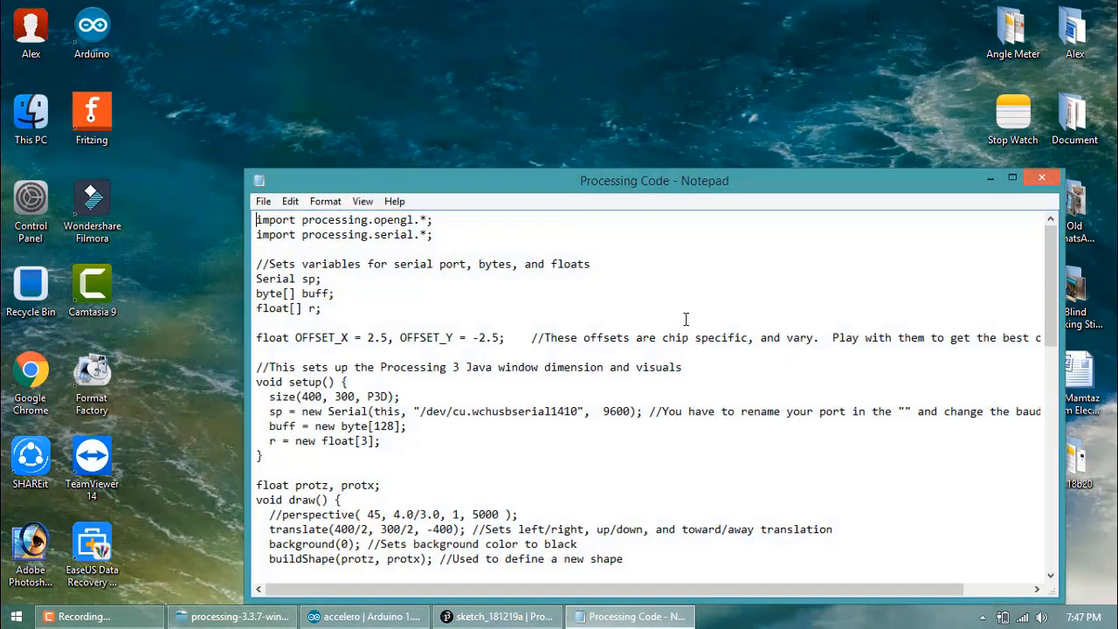
key(ctrl+a)
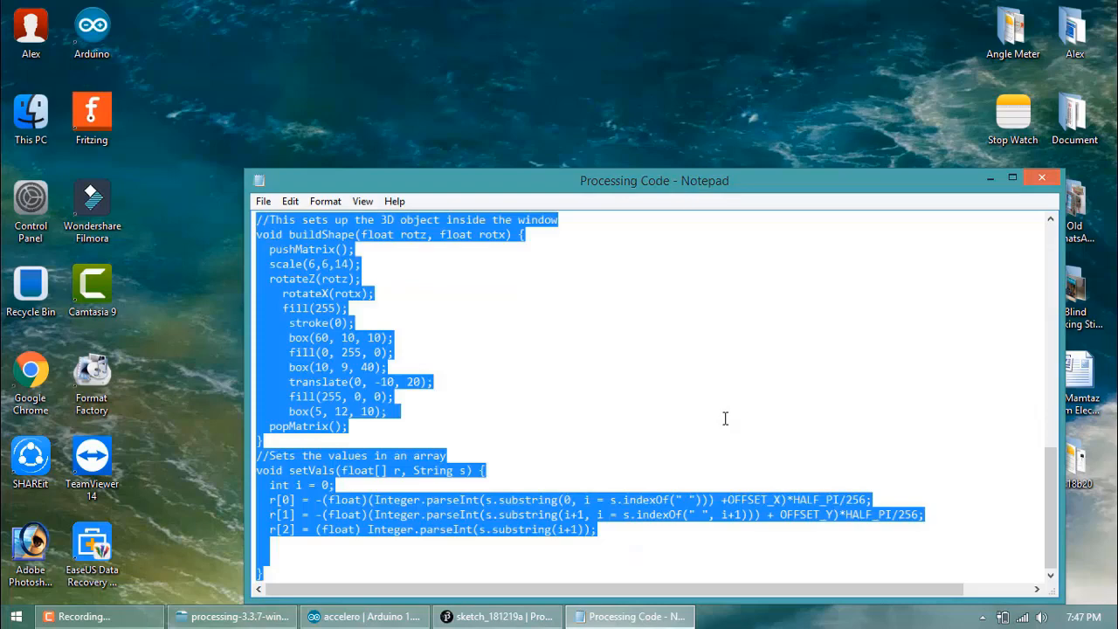
click(1041, 178)
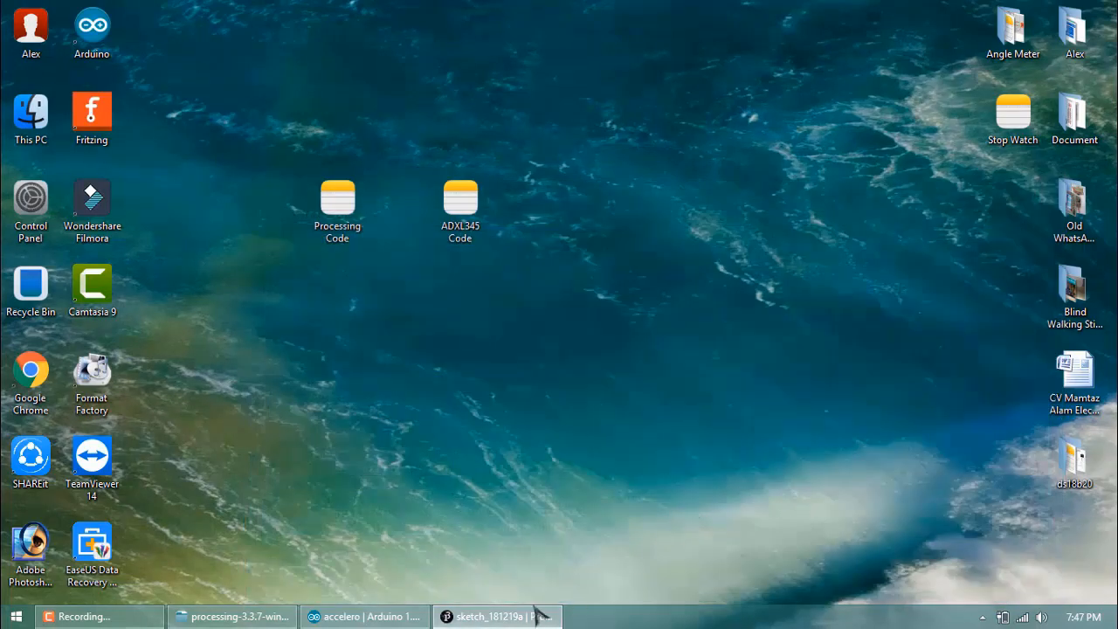
click(497, 615)
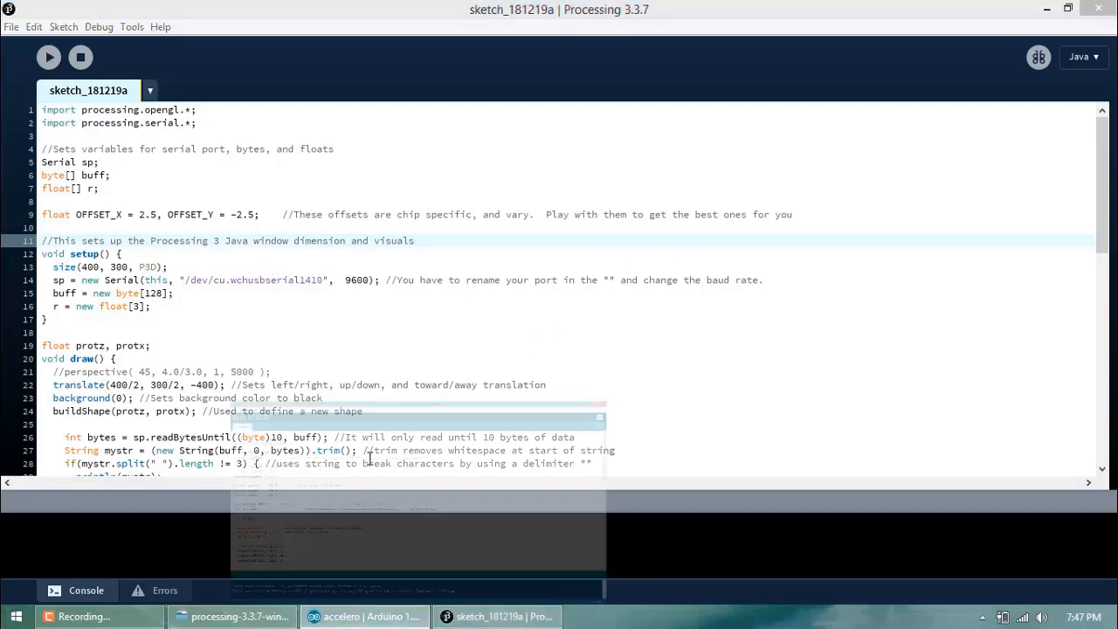
Step: Paste the visualisation code, set the Serial port string to COM4, and Run the sketch
click(190, 53)
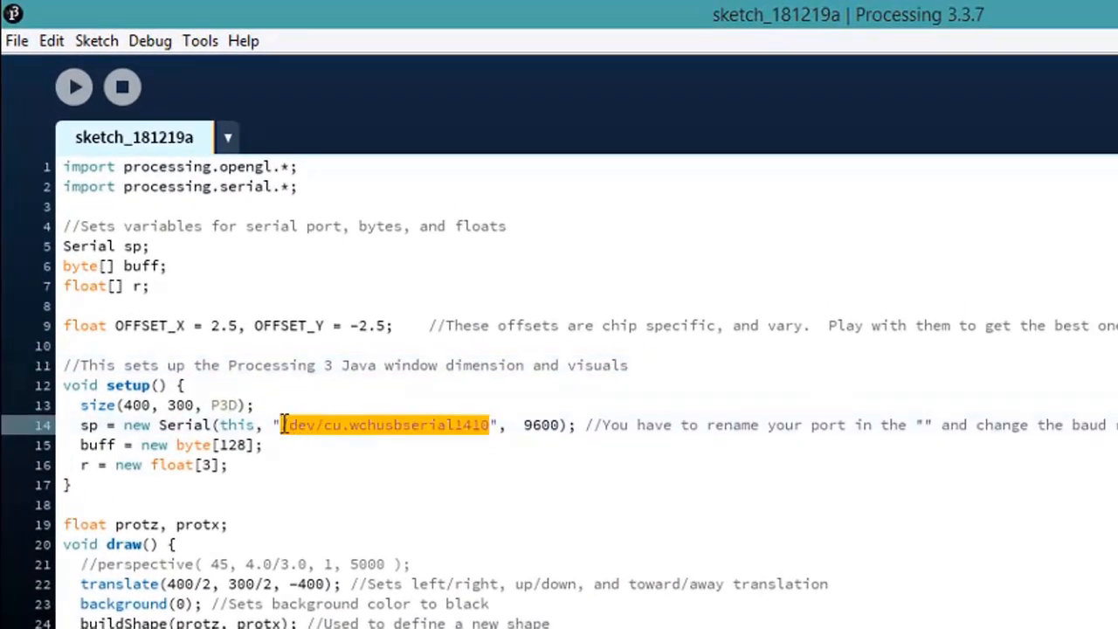
key(Delete)
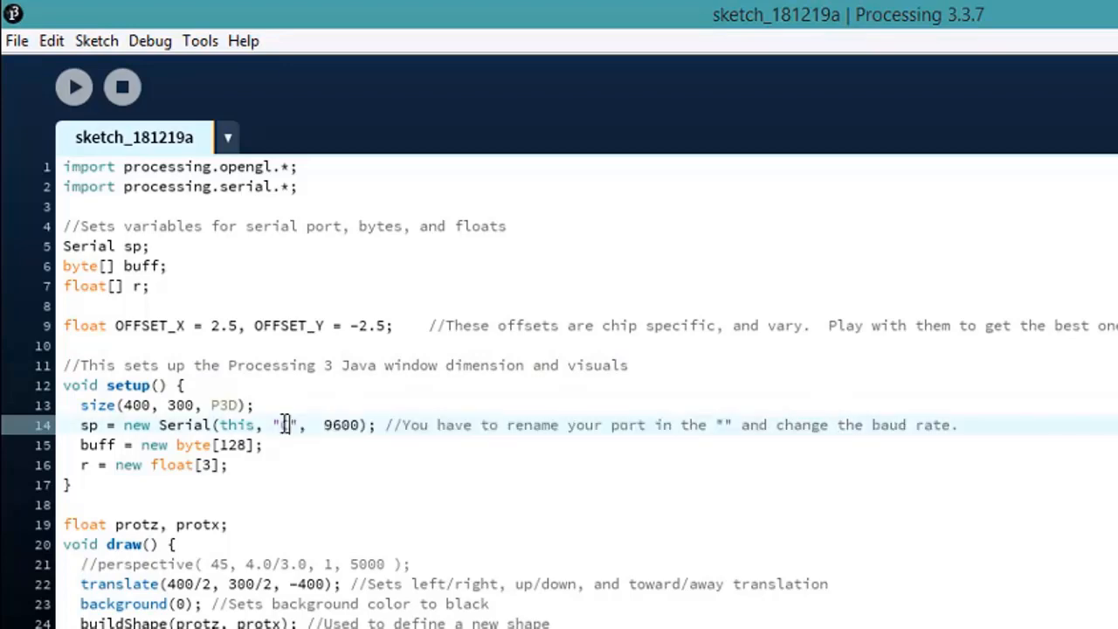
text(COM4)
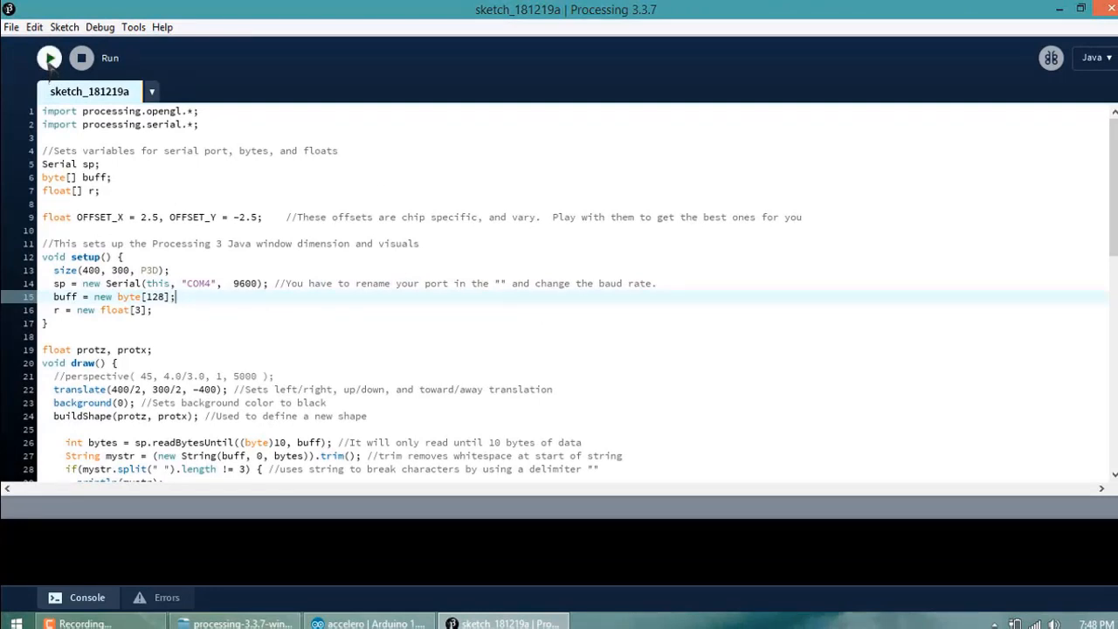
click(49, 58)
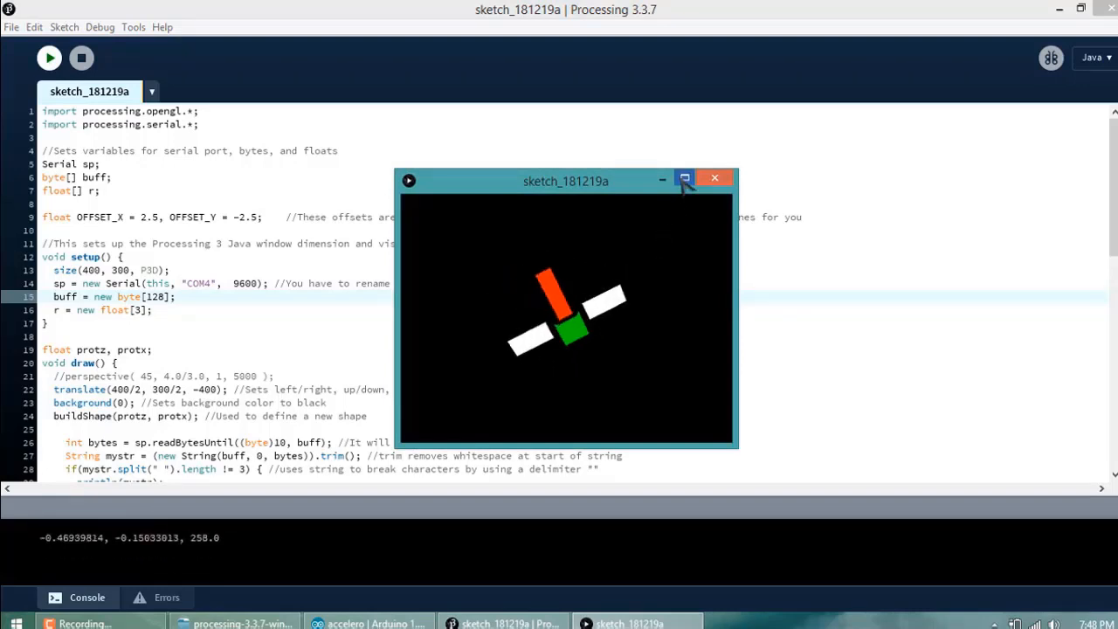
Step: Maximize the running sketch window showing the tilting 3D model
click(685, 179)
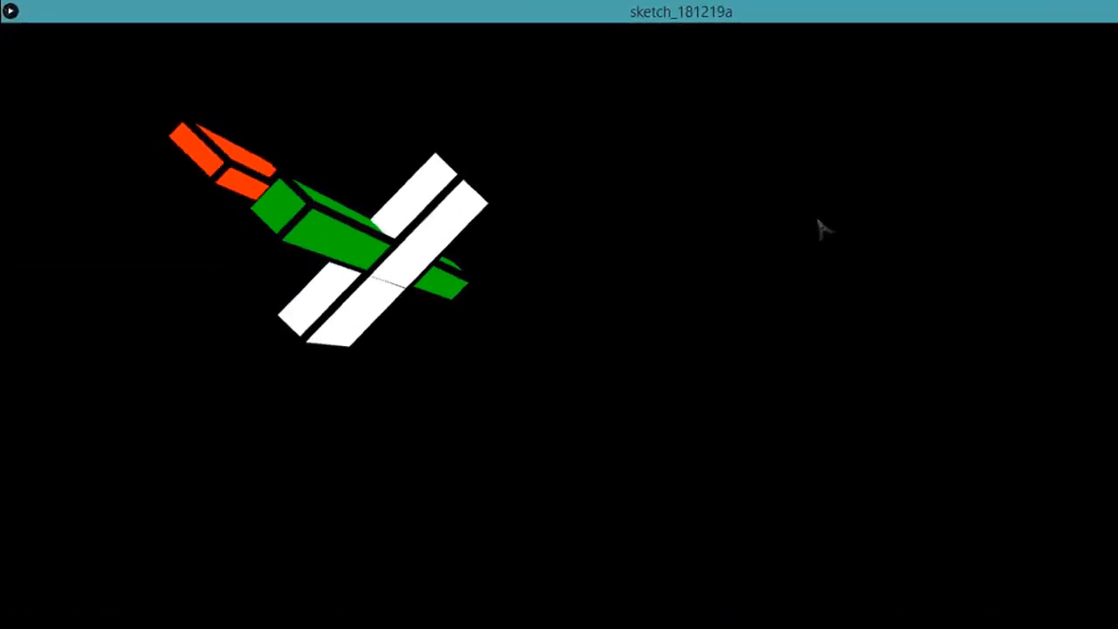